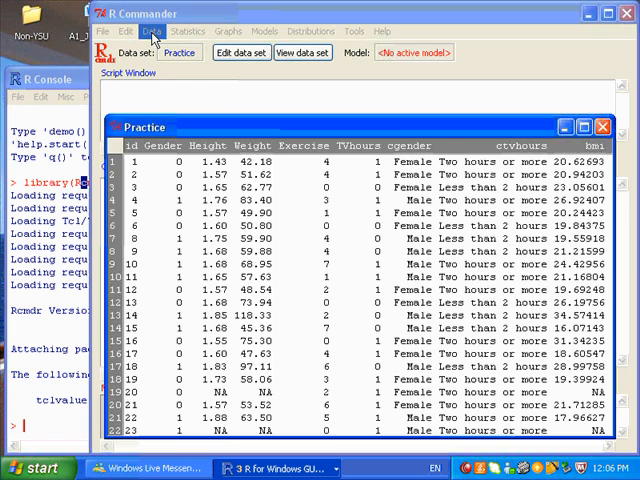
- Open the Data menu to reach variable management for the Practice data set
left_click(152, 31)
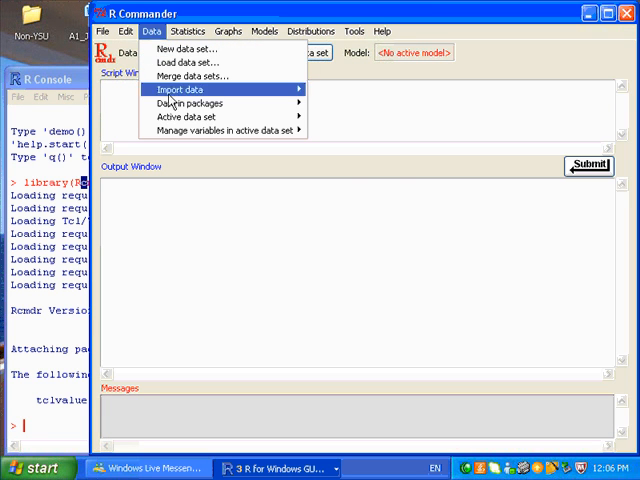
mouse_move(223, 131)
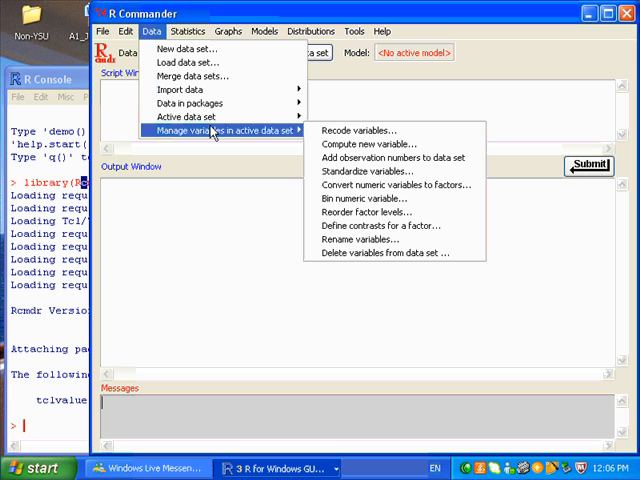
mouse_move(360, 130)
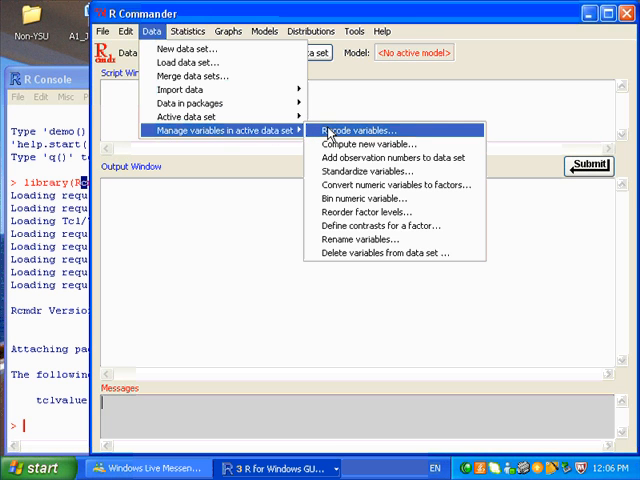
- Begin Recode Variables on Exercise, naming the new variable 'ex'
left_click(349, 130)
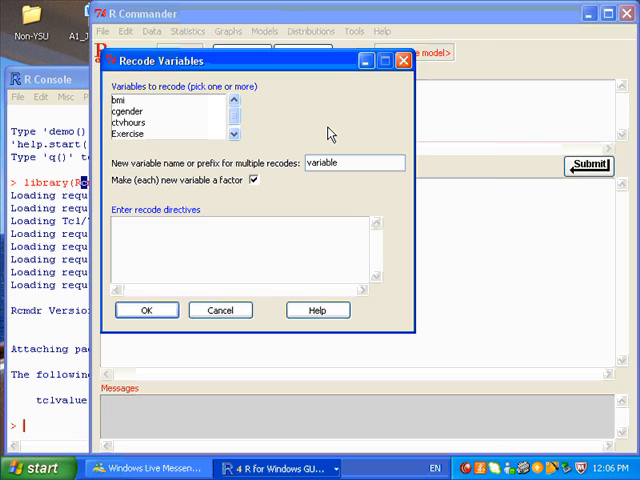
mouse_move(233, 133)
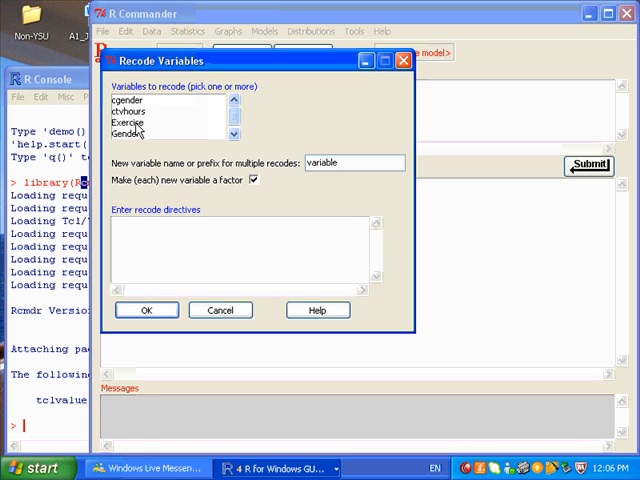
left_click(130, 123)
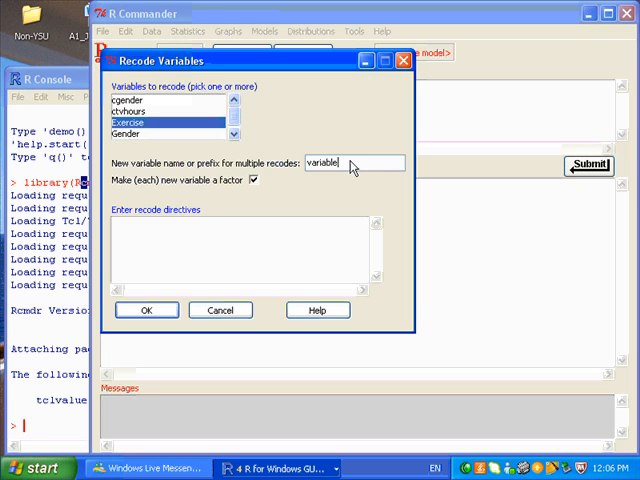
triple_click(330, 162)
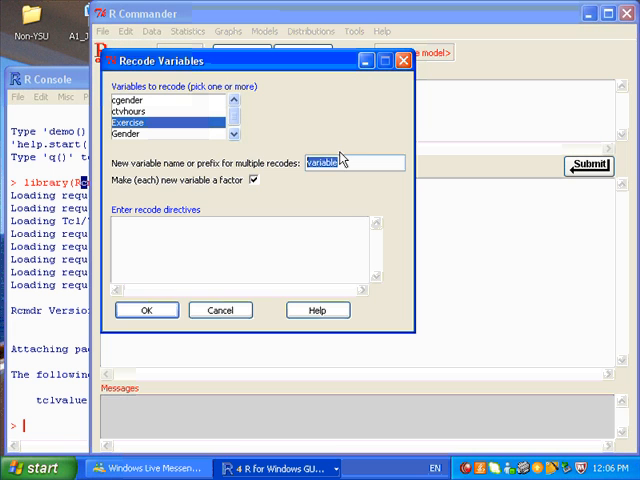
type("ex")
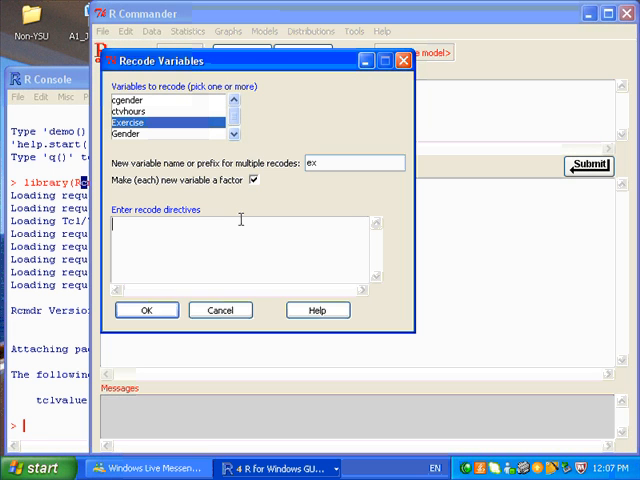
- Enter recode directives 0=1, 1,2,3=2 and 4,5,6,7=3, then start an else= line
type("0")
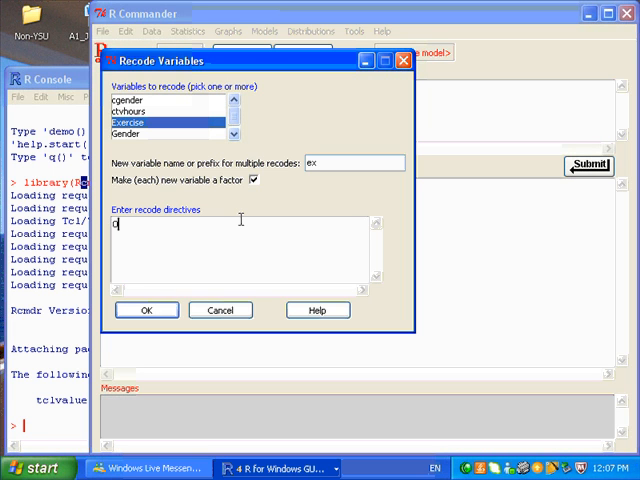
type("=")
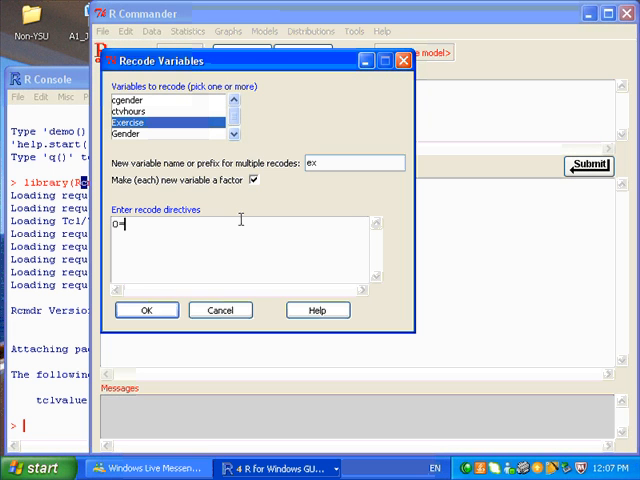
type("1")
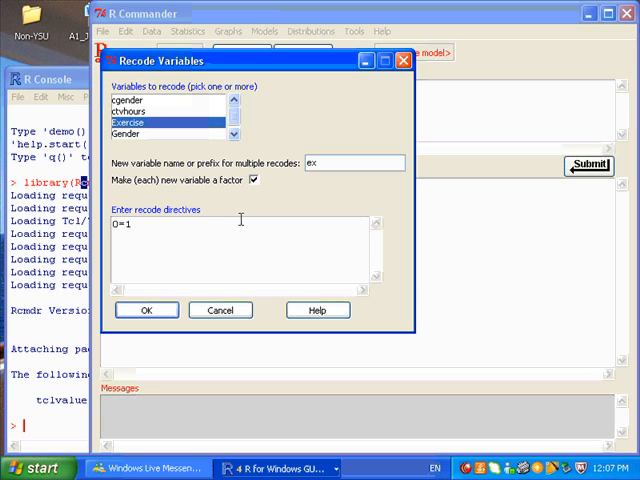
type("1,2,3")
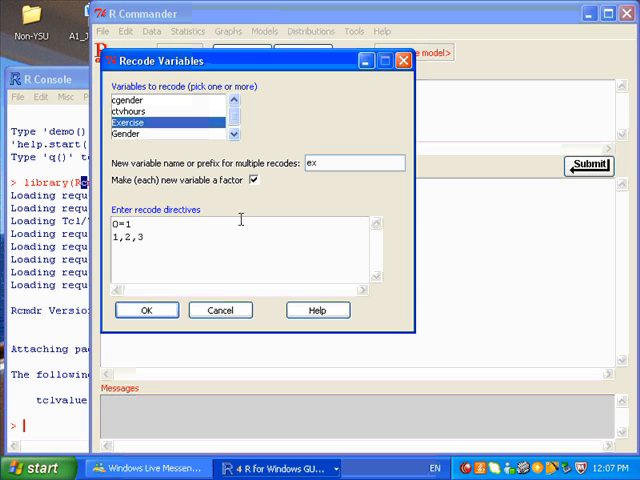
type("=2")
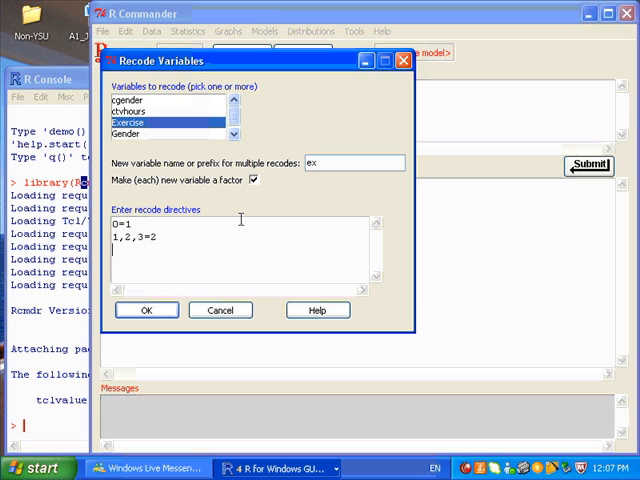
type("4,5,6,7")
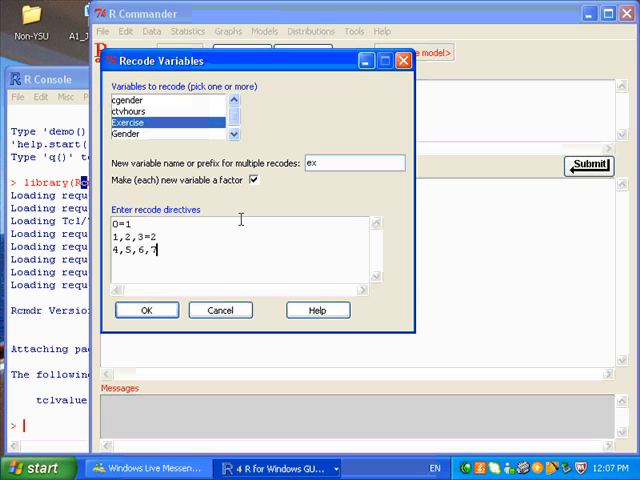
type("=3")
type("else=")
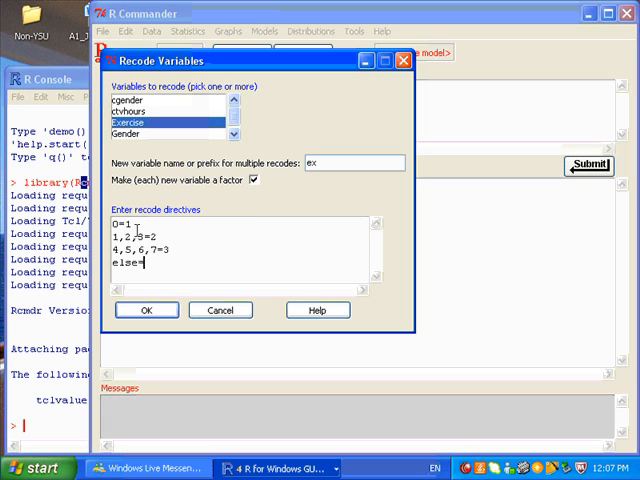
left_click(115, 224)
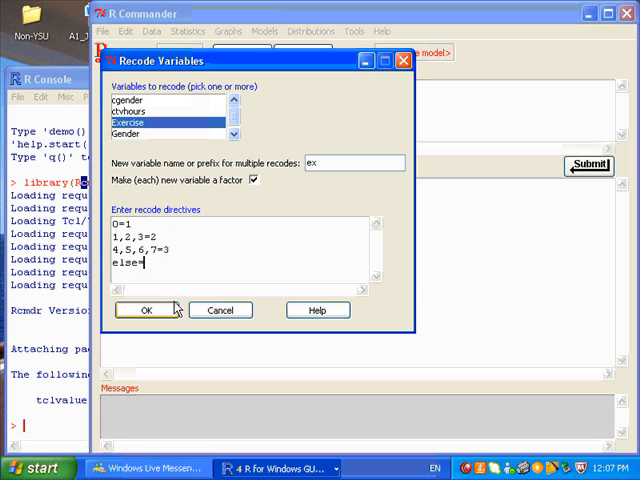
- Run the recode to add factor ex, then view the Practice data set
left_click(146, 309)
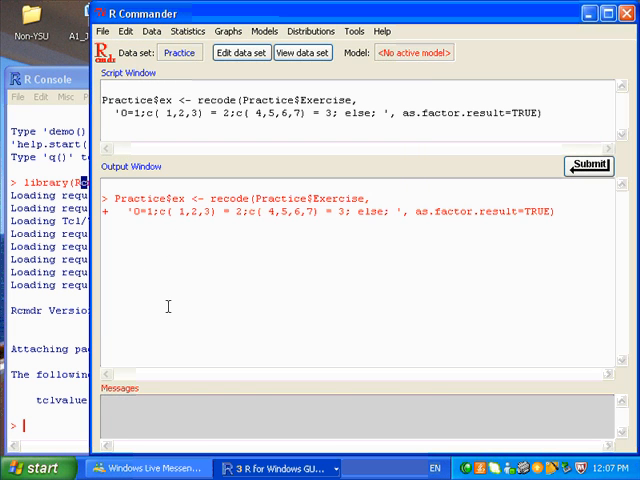
left_click(302, 52)
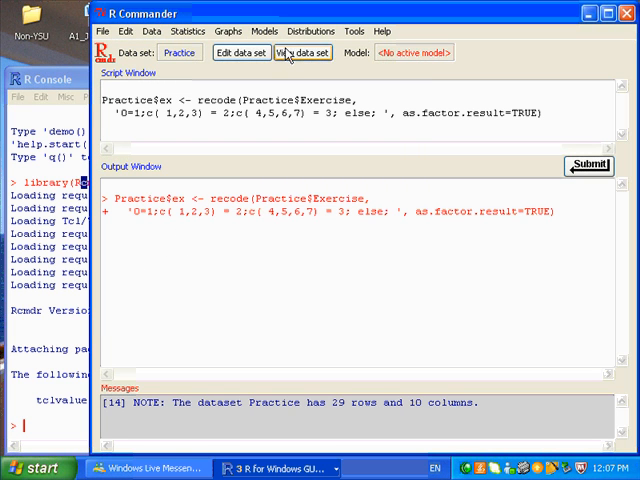
left_click(302, 52)
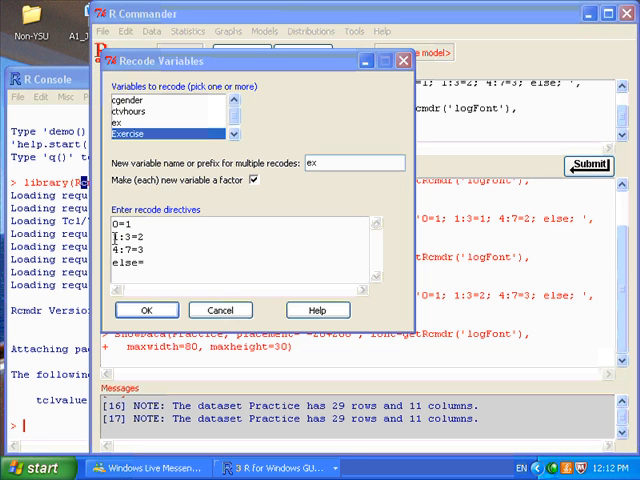
- Select the 1:3 and 4:7 range directives in the recode box
double_click(123, 239)
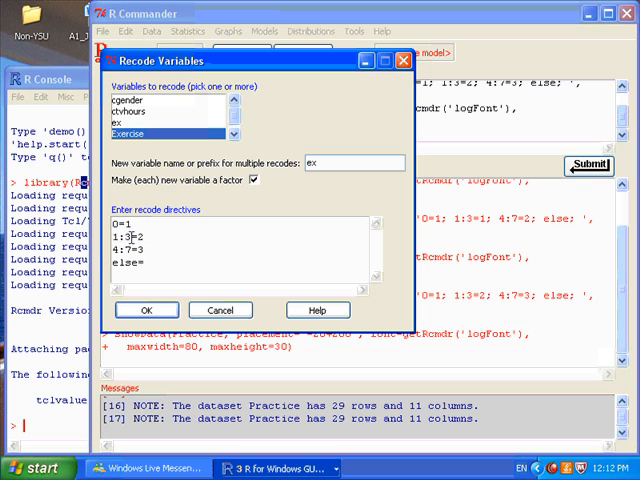
double_click(122, 241)
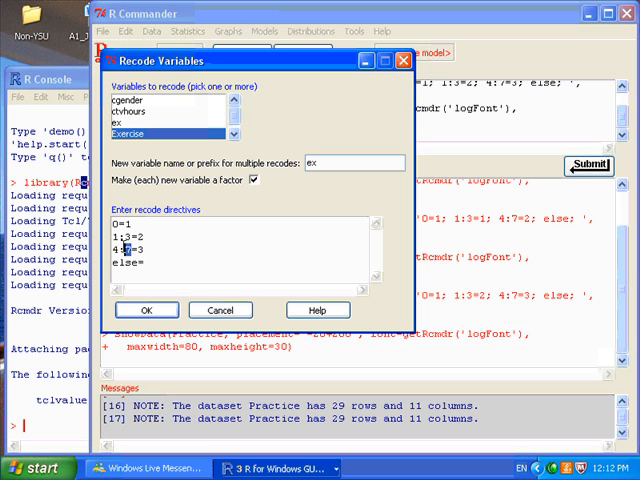
double_click(122, 244)
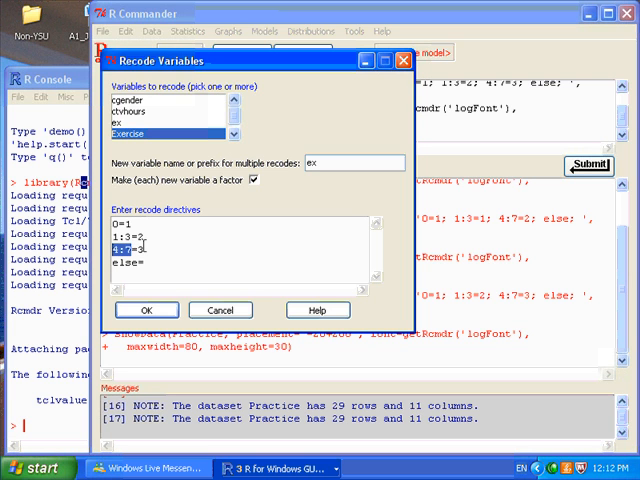